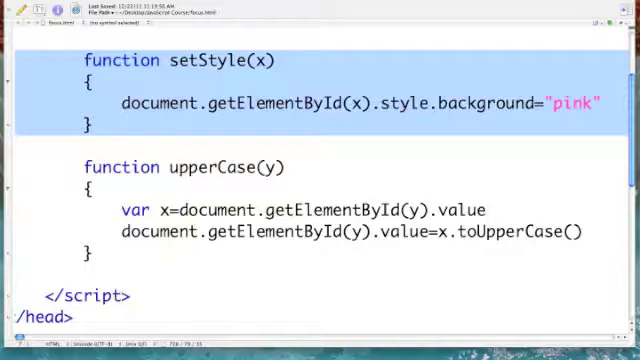
Focus the First name field so it turns pink, and enter 'Mark'.
{"action": "scroll", "scroll_direction": "down", "scroll_amount": 3}
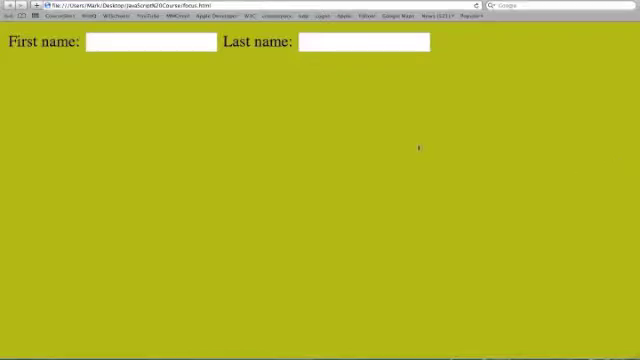
{"action": "left_click", "coordinate": [140, 47]}
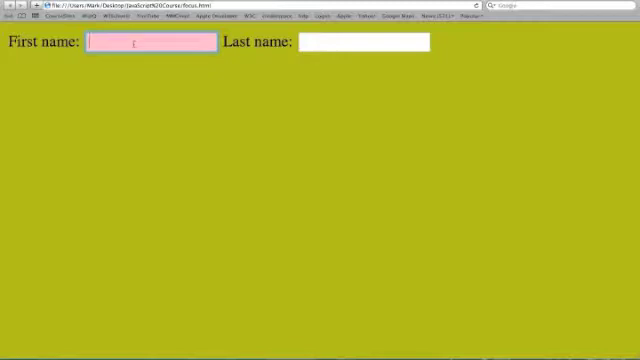
{"action": "type", "text": "M"}
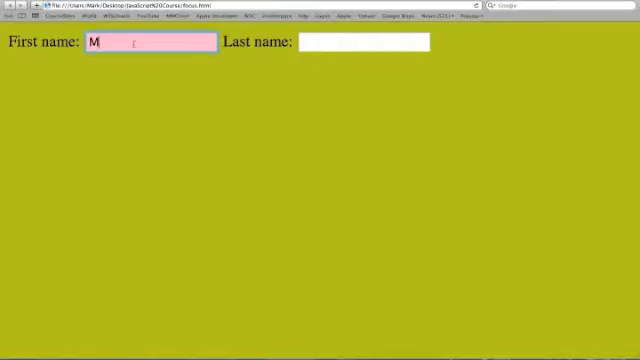
{"action": "type", "text": "ark"}
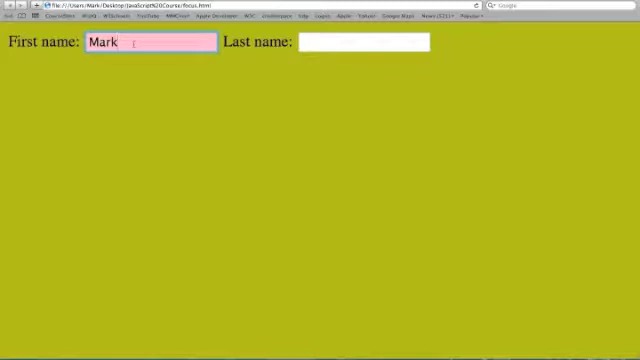